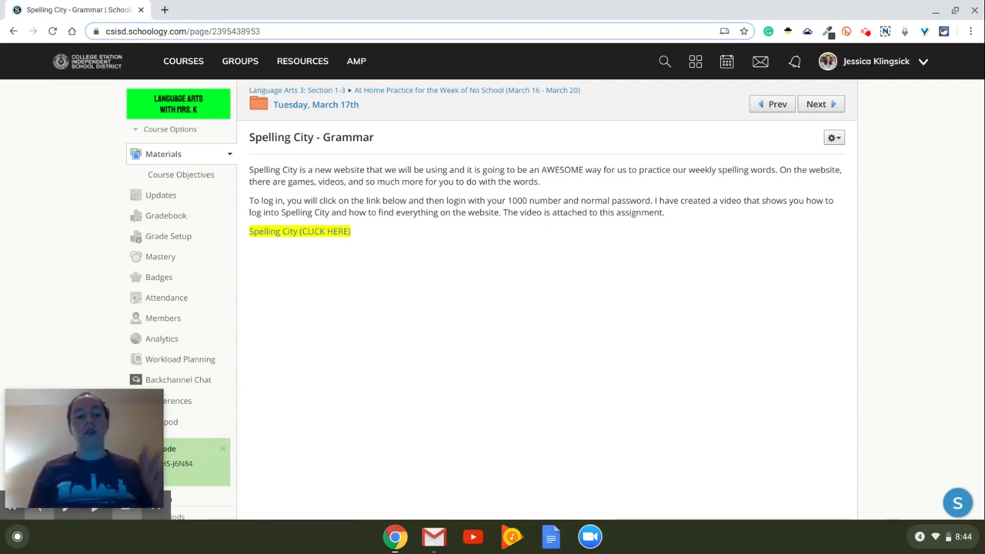
{"action": "mouse_move", "coordinate": [366, 240]}
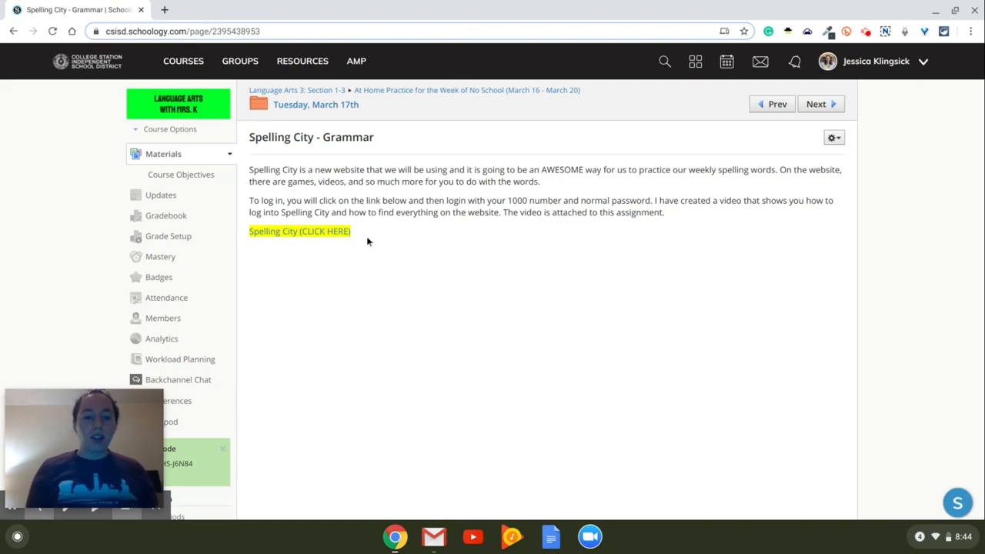
{"action": "mouse_move", "coordinate": [302, 243]}
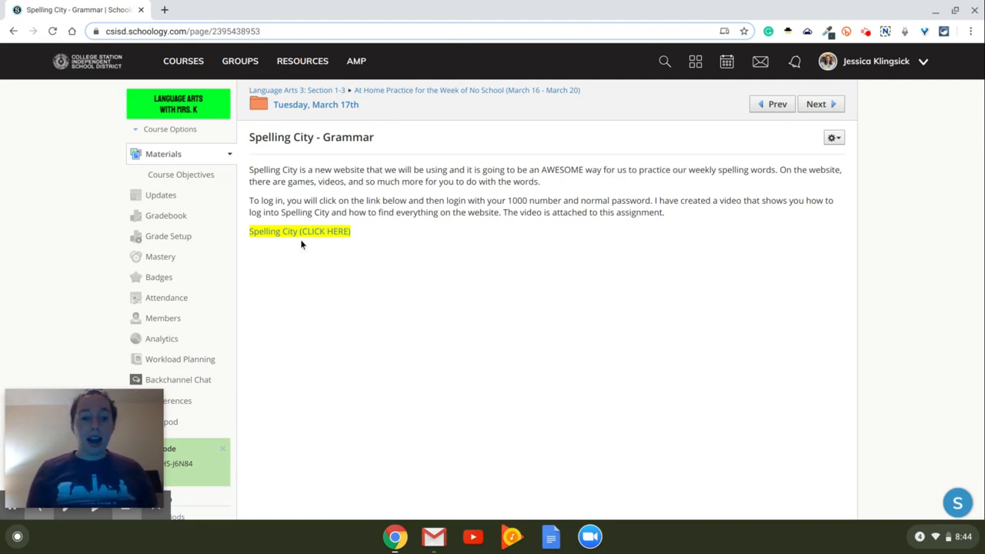
{"action": "mouse_move", "coordinate": [289, 239]}
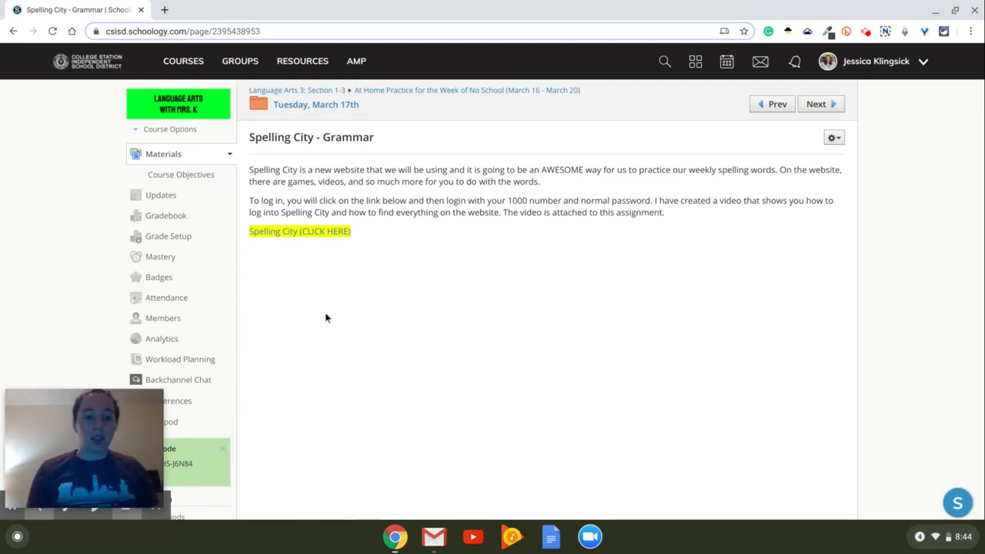
{"action": "mouse_move", "coordinate": [295, 234]}
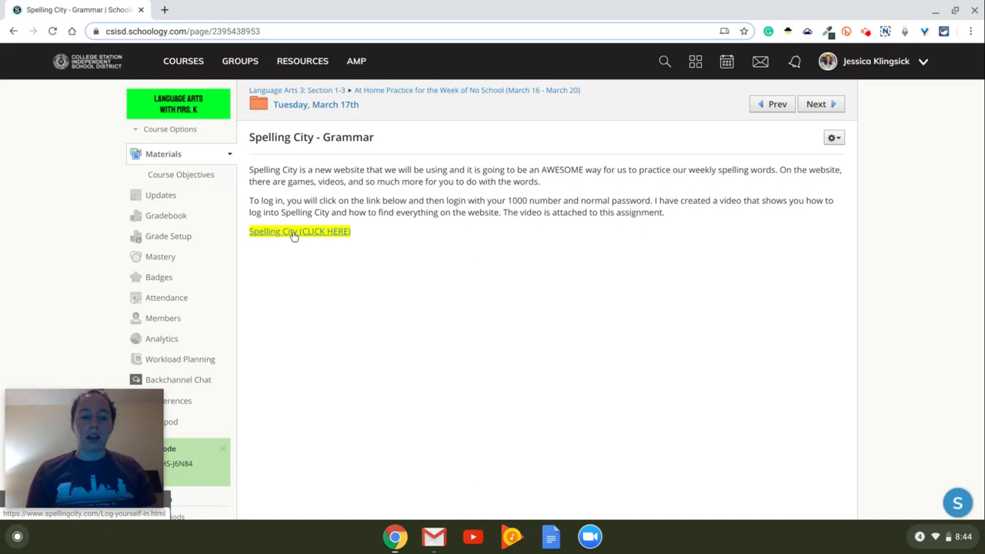
Follow the class page's Spelling City link to the Student username and password fields
{"action": "left_click", "coordinate": [298, 231]}
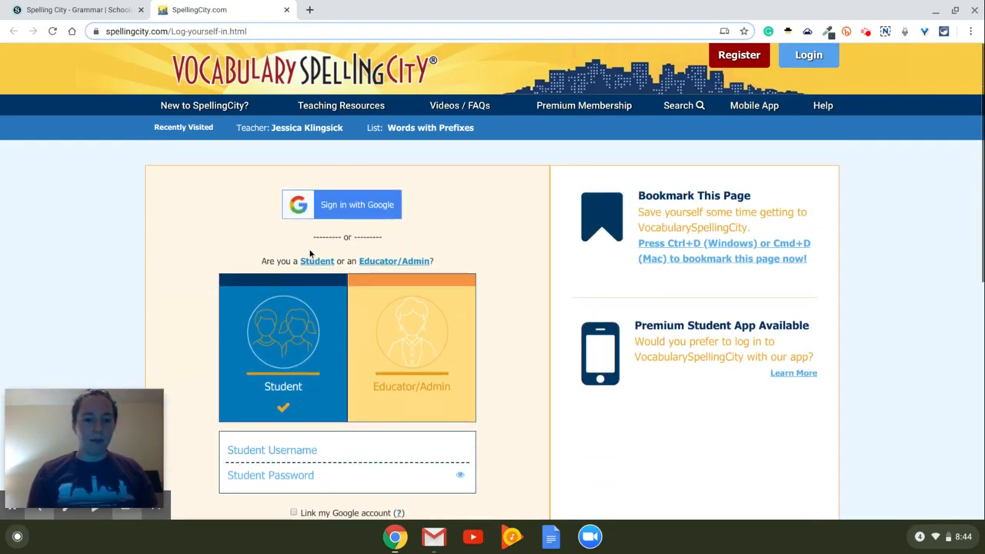
{"action": "scroll", "scroll_direction": "down", "scroll_amount": 3}
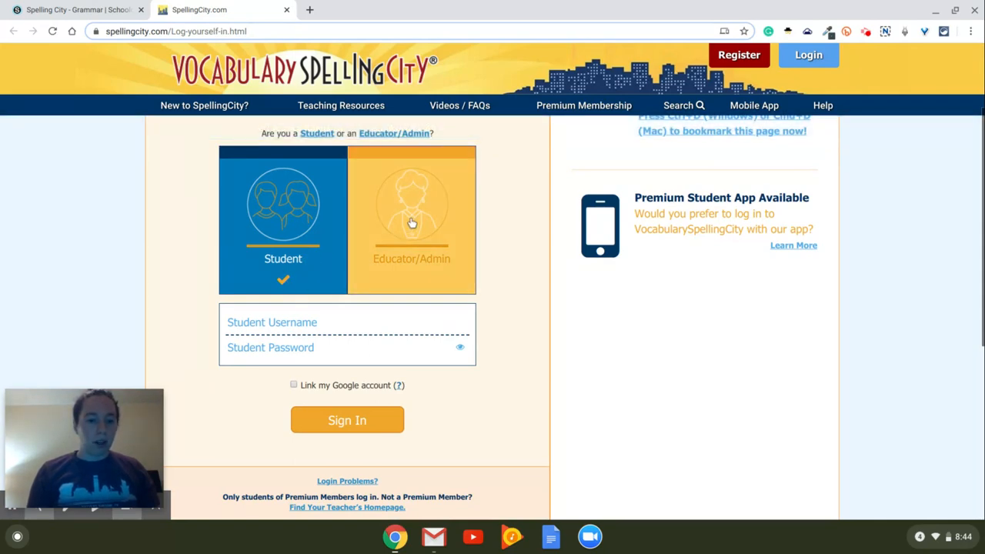
{"action": "mouse_move", "coordinate": [283, 259]}
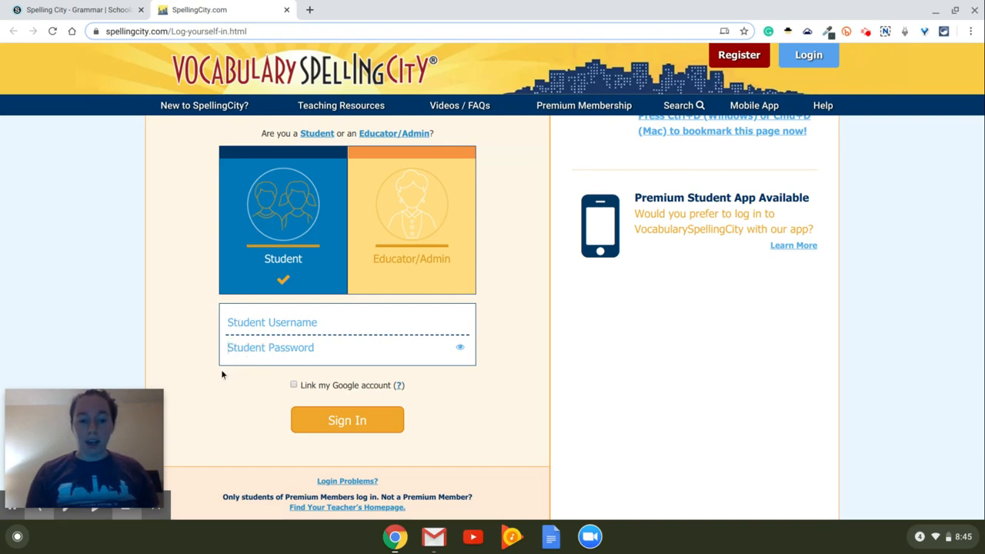
{"action": "mouse_move", "coordinate": [637, 73]}
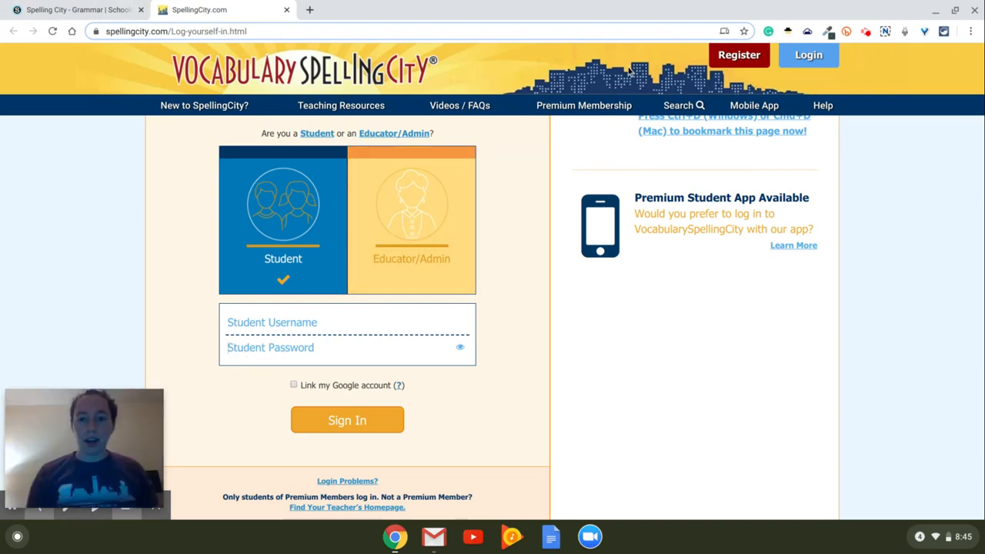
Sign in as the student and review the March 16th spelling assignment's game tiles
{"action": "left_click", "coordinate": [348, 418]}
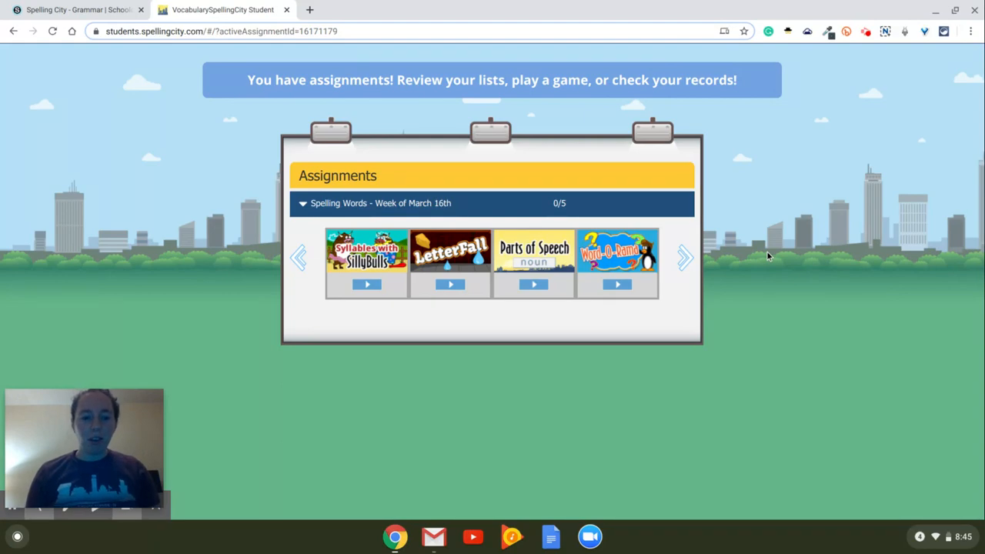
{"action": "mouse_move", "coordinate": [969, 209]}
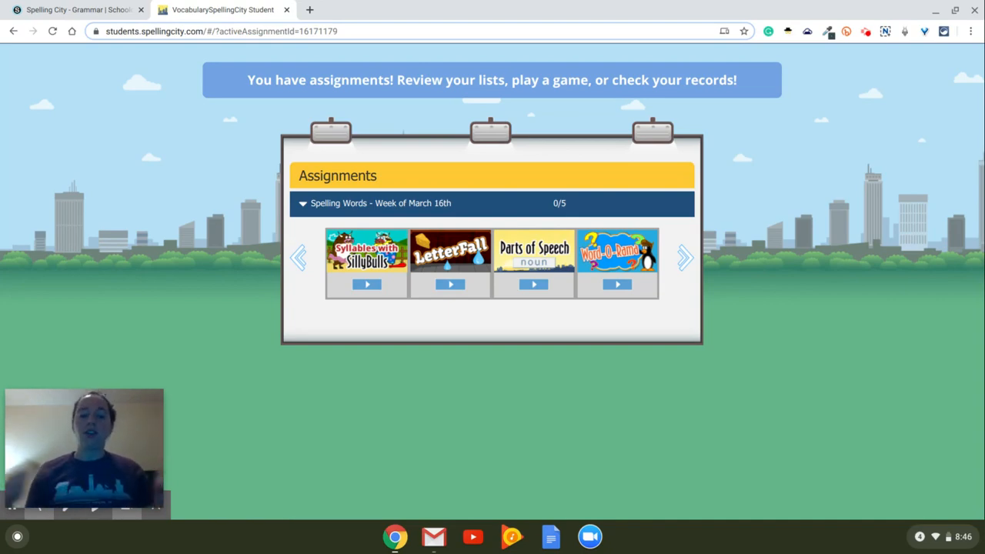
{"action": "mouse_move", "coordinate": [489, 139]}
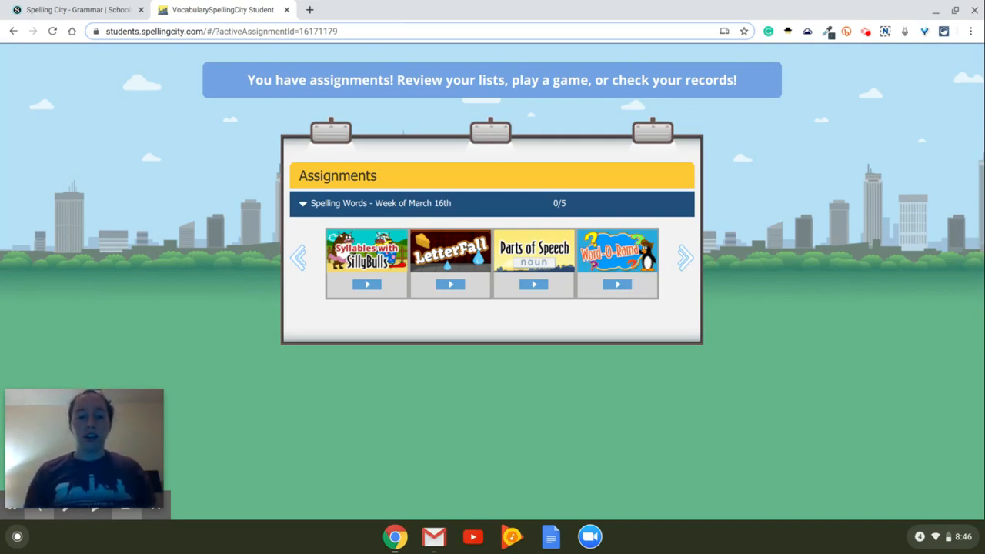
{"action": "mouse_move", "coordinate": [377, 214]}
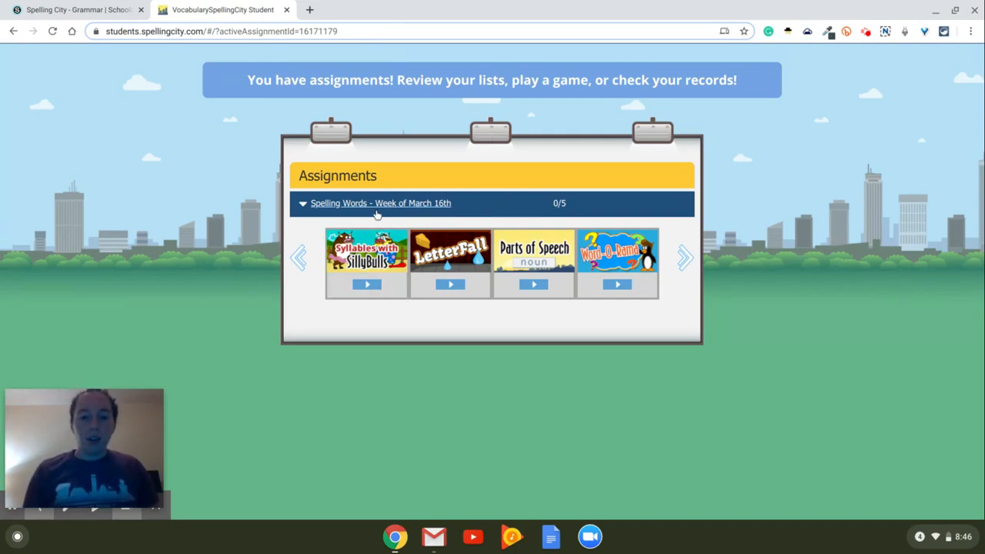
{"action": "mouse_move", "coordinate": [440, 214]}
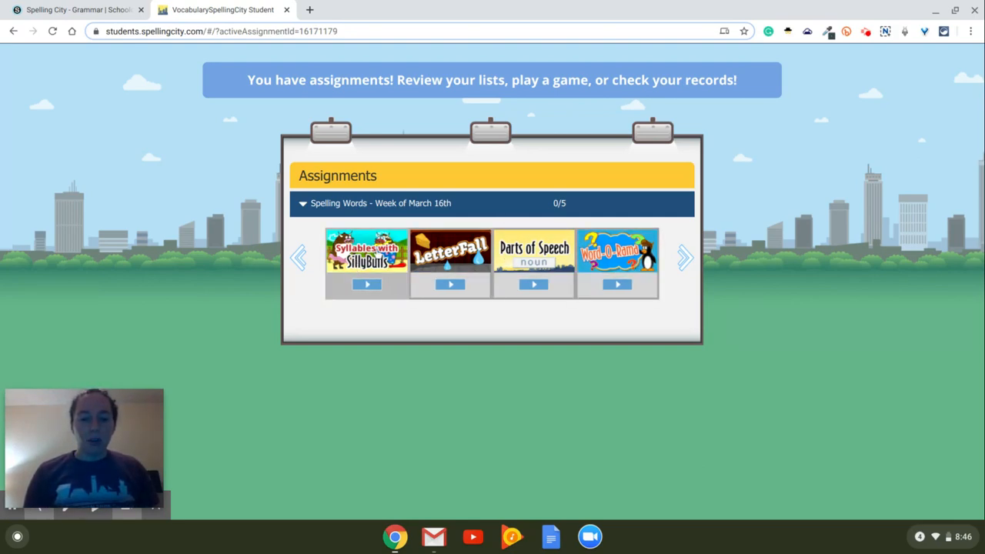
{"action": "left_click", "coordinate": [683, 258]}
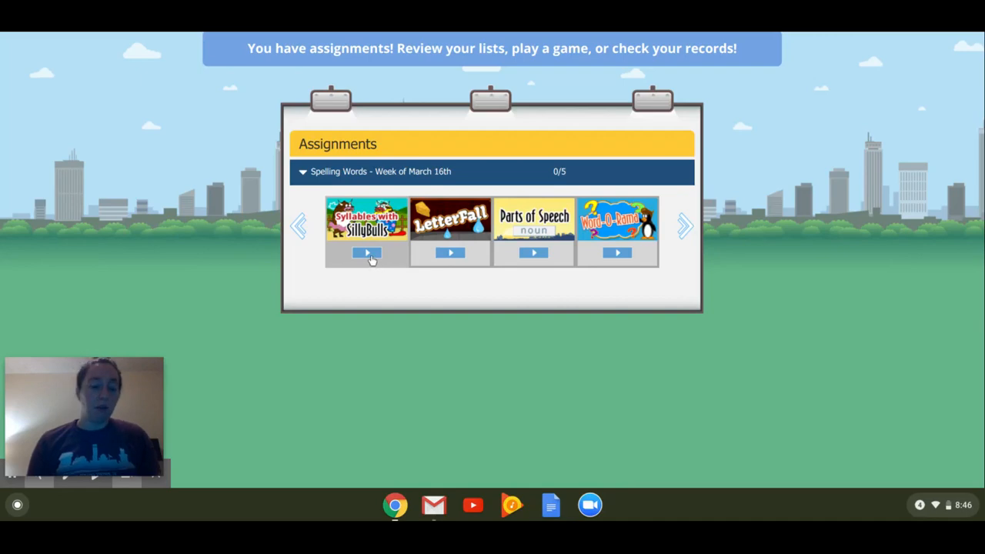
Start SillyBulls on Words with Prefixes and skip the intro to the first word, unfold
{"action": "left_click", "coordinate": [366, 253]}
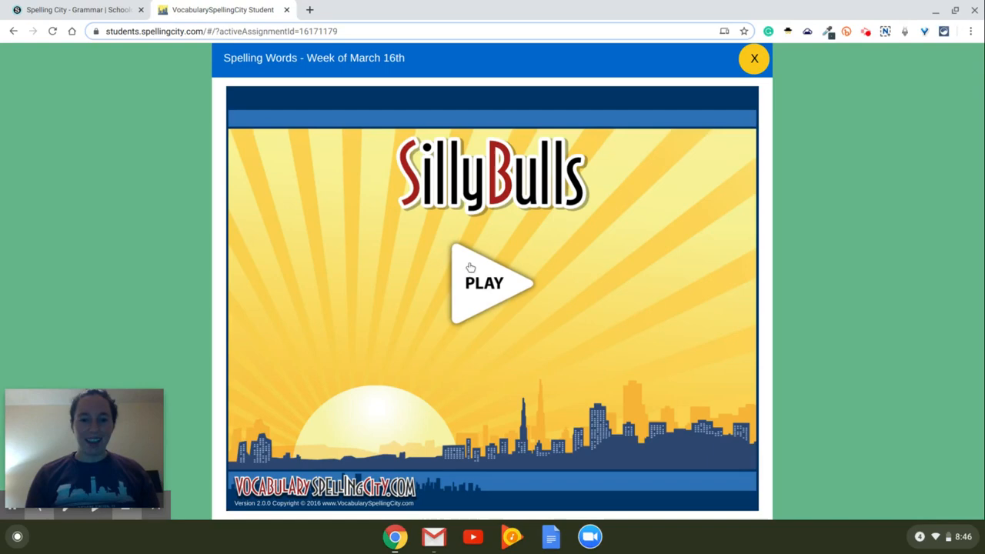
{"action": "mouse_move", "coordinate": [456, 199]}
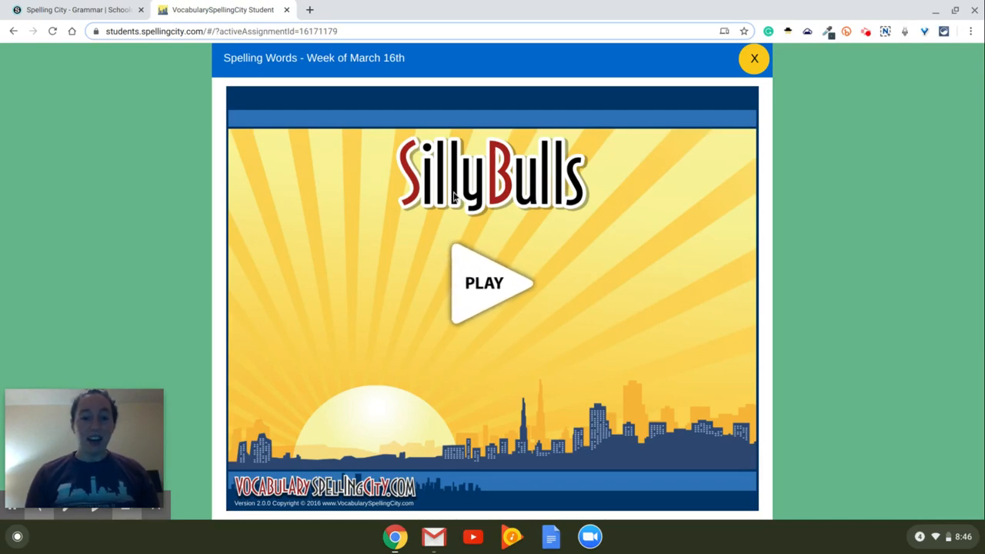
{"action": "left_click", "coordinate": [484, 283]}
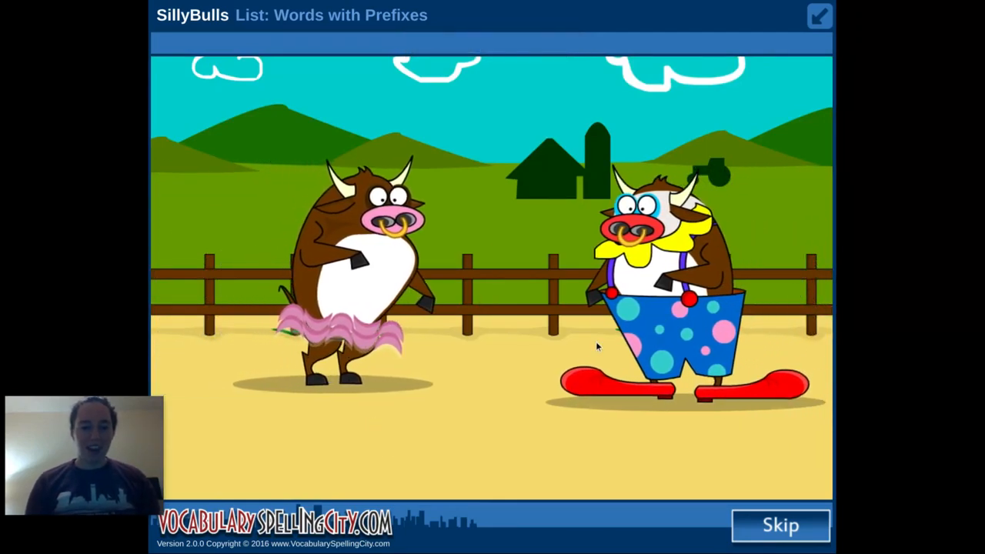
{"action": "left_click", "coordinate": [779, 526]}
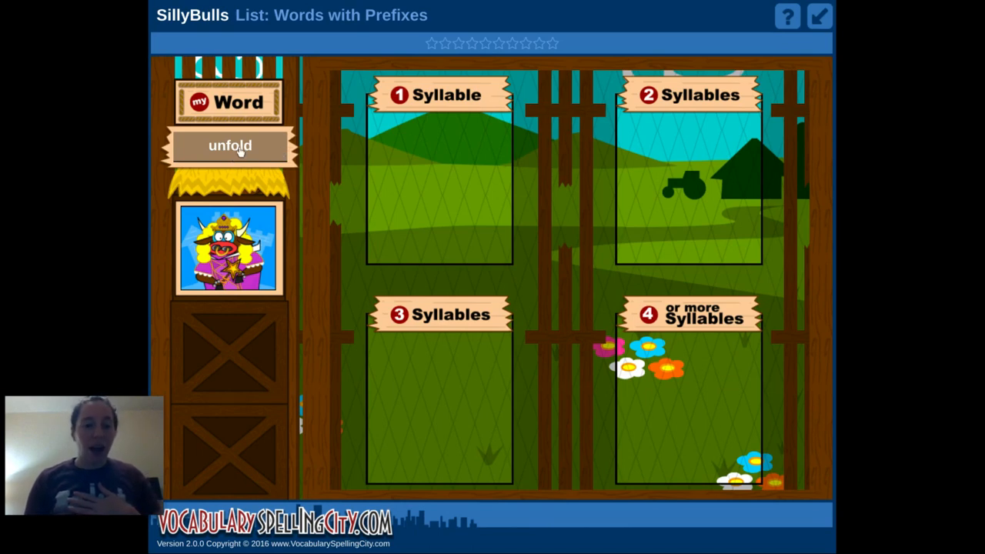
{"action": "mouse_move", "coordinate": [711, 148]}
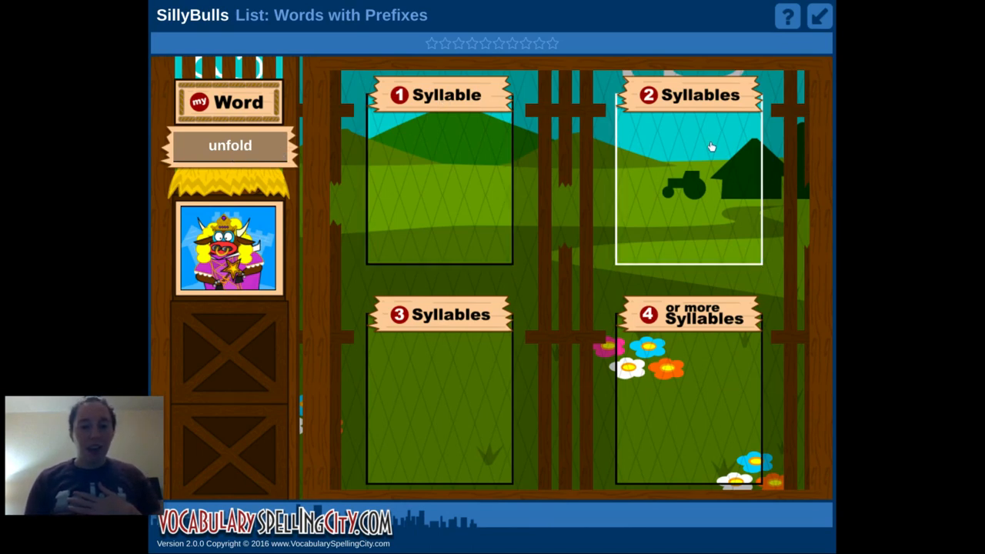
{"action": "mouse_move", "coordinate": [702, 131]}
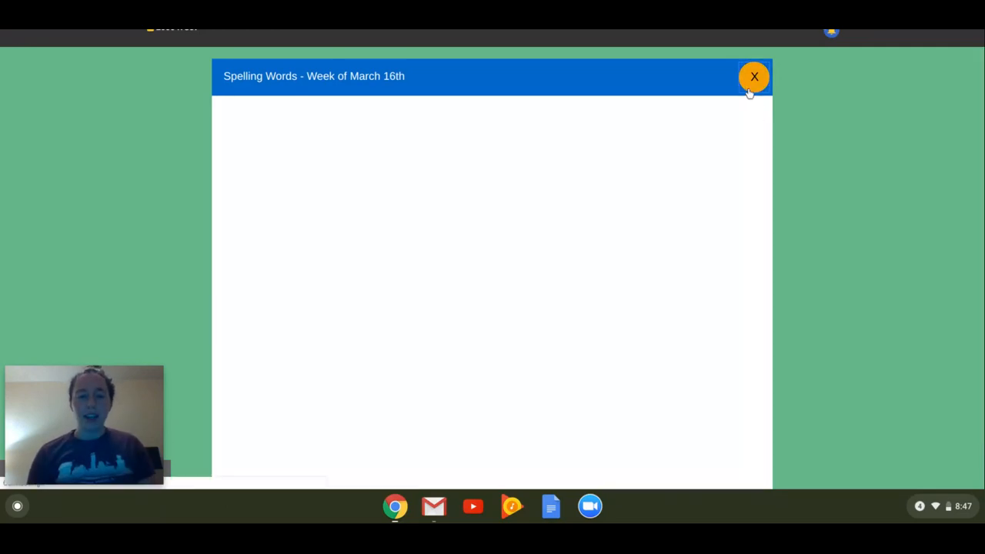
{"action": "left_click", "coordinate": [753, 77]}
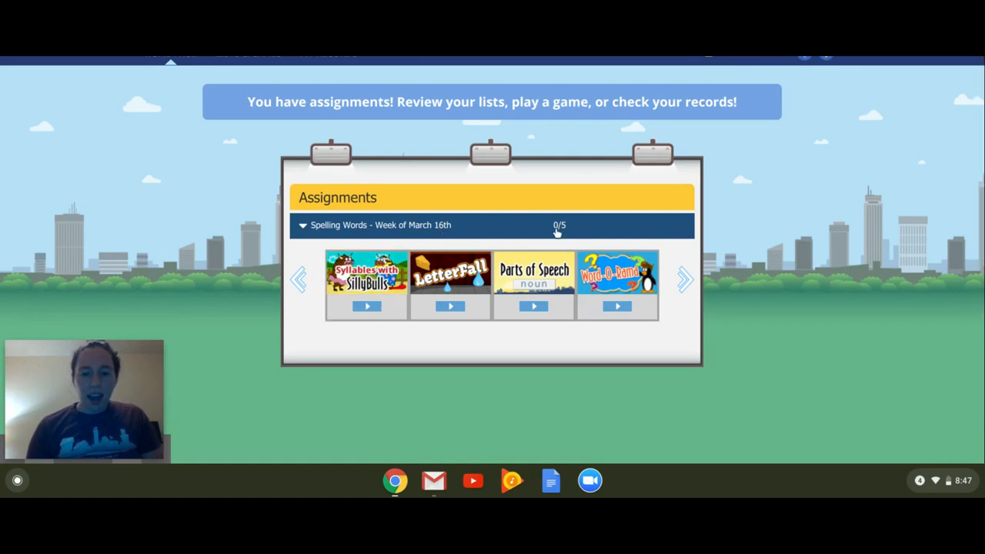
{"action": "mouse_move", "coordinate": [572, 229]}
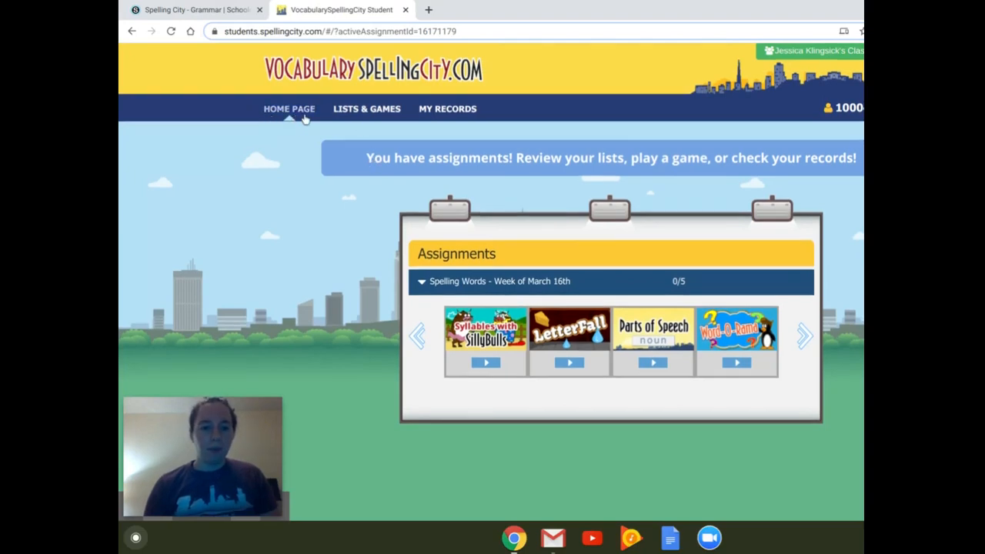
View the ten Words with Prefixes words, their study activities, and the spelling and vocabulary tests
{"action": "left_click", "coordinate": [366, 107]}
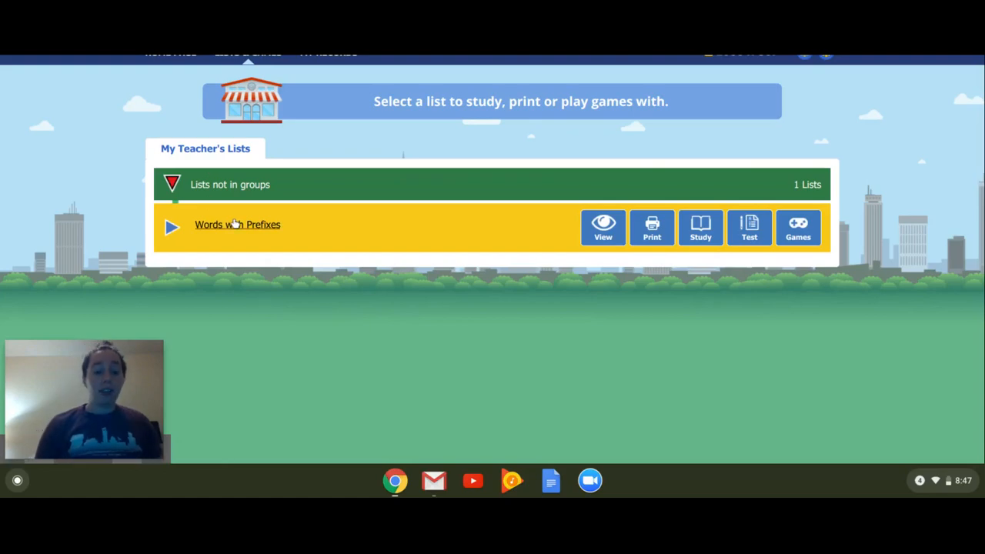
{"action": "mouse_move", "coordinate": [218, 239]}
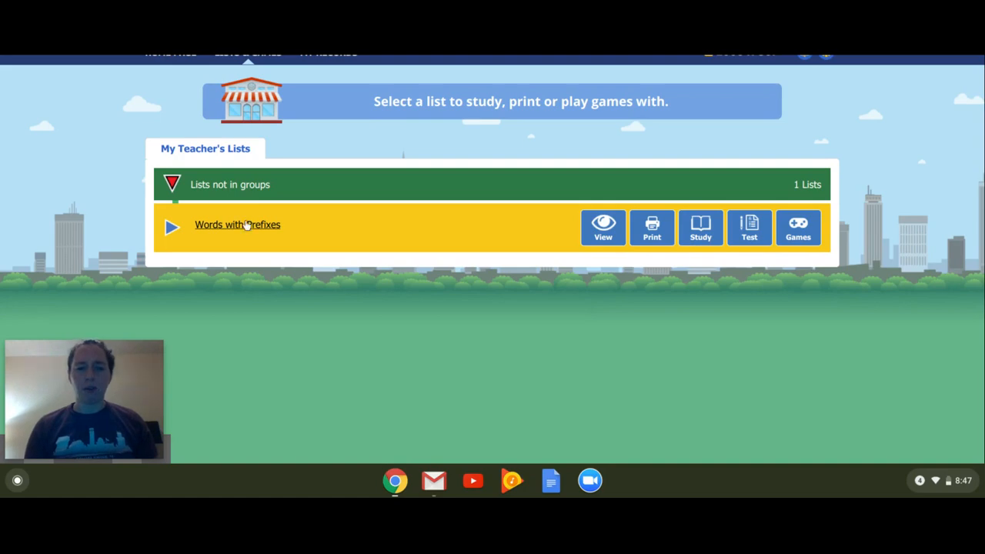
{"action": "left_click", "coordinate": [603, 227]}
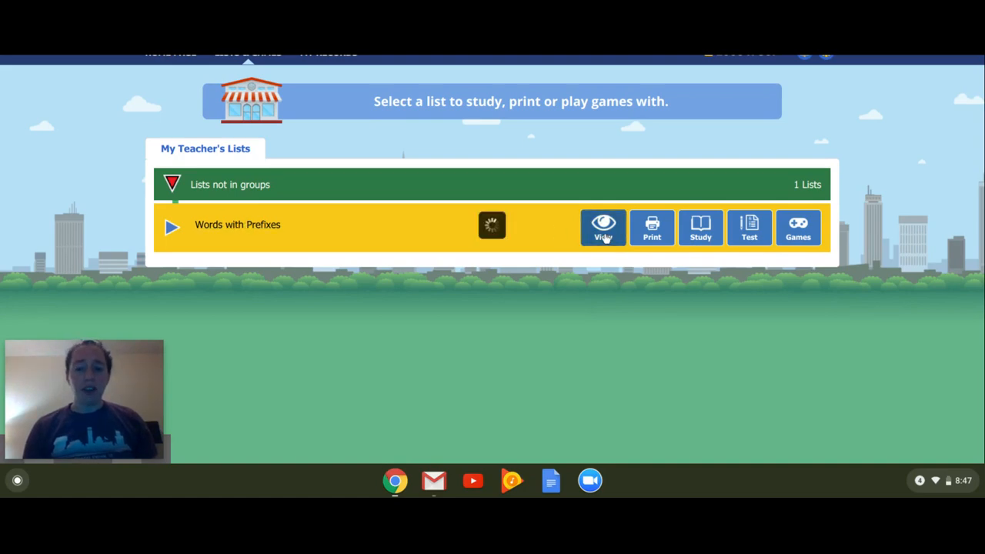
{"action": "left_click", "coordinate": [603, 227]}
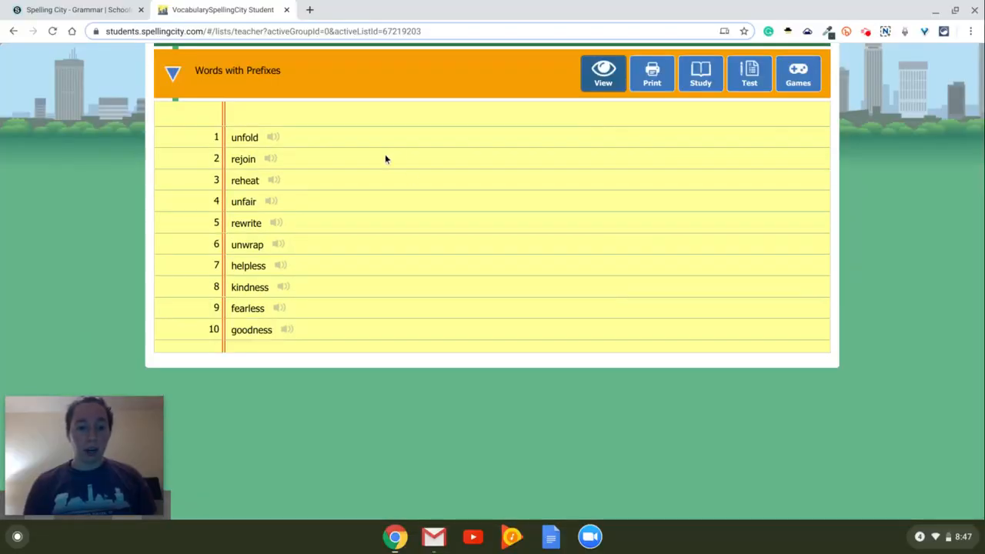
{"action": "mouse_move", "coordinate": [622, 140]}
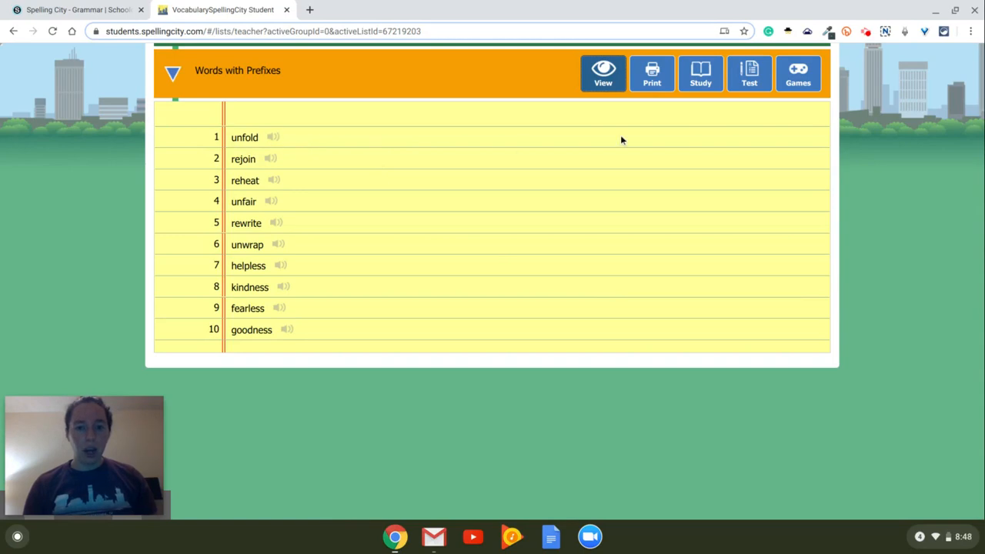
{"action": "left_click", "coordinate": [700, 74]}
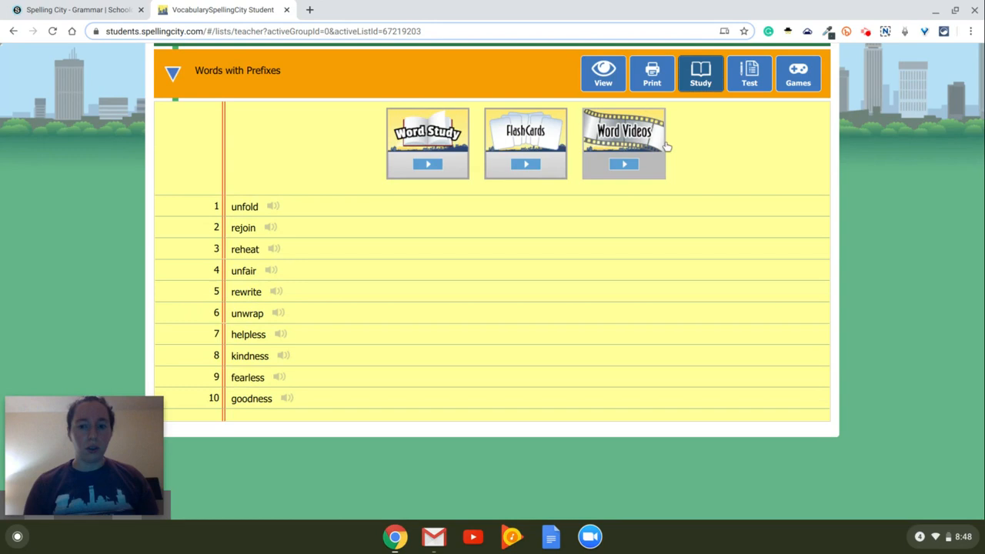
{"action": "left_click", "coordinate": [748, 73]}
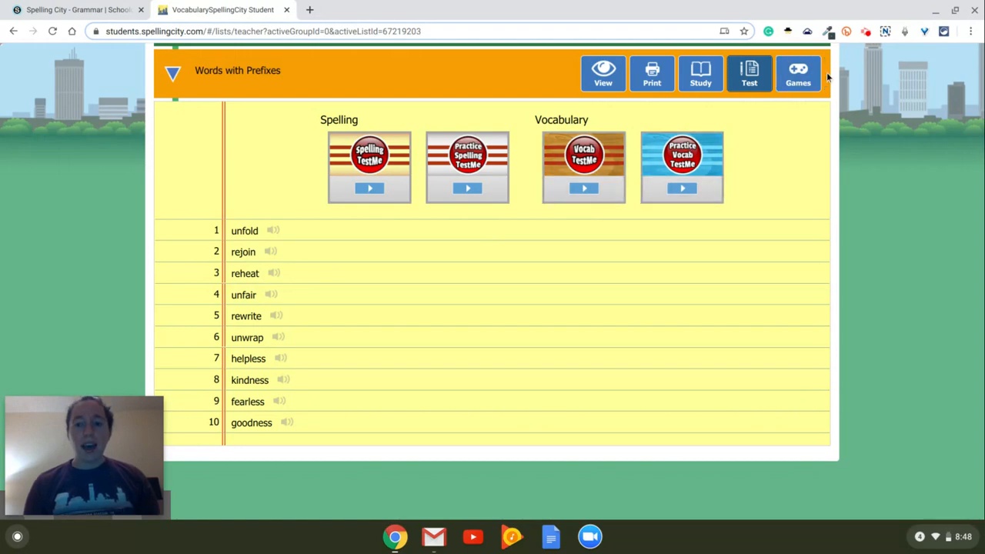
Browse the games catalog for Words with Prefixes, scrolling through its categories
{"action": "left_click", "coordinate": [797, 74]}
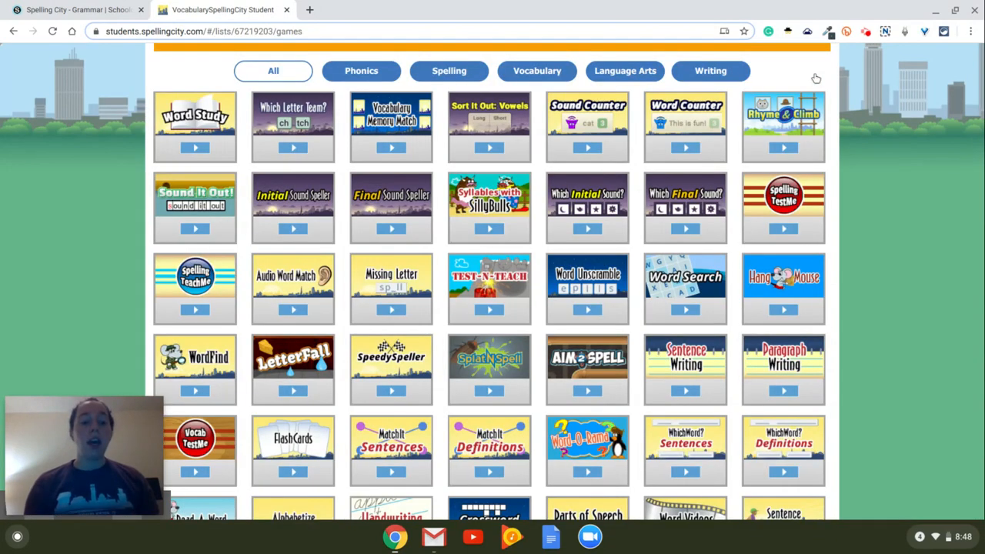
{"action": "scroll", "scroll_direction": "down", "scroll_amount": 3}
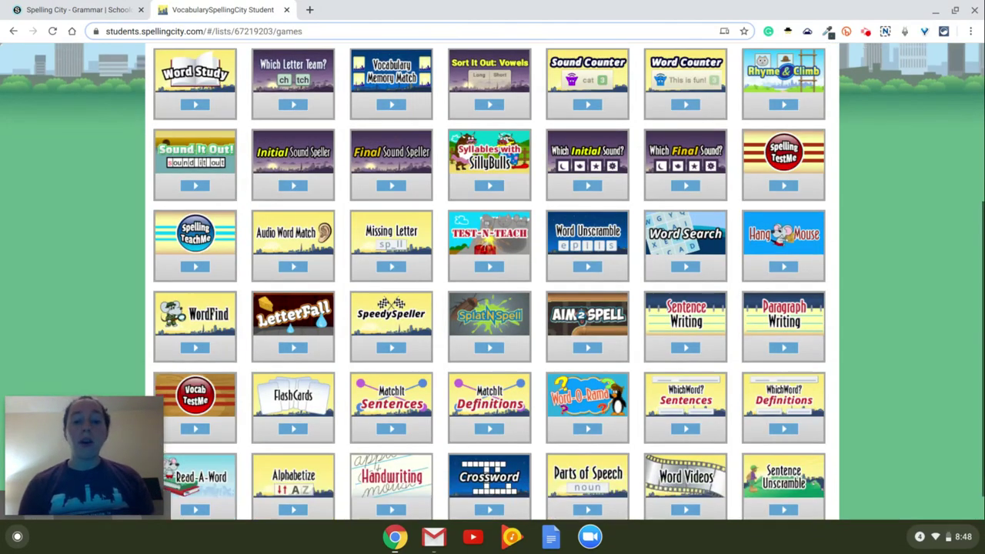
{"action": "scroll", "scroll_direction": "down", "scroll_amount": 3}
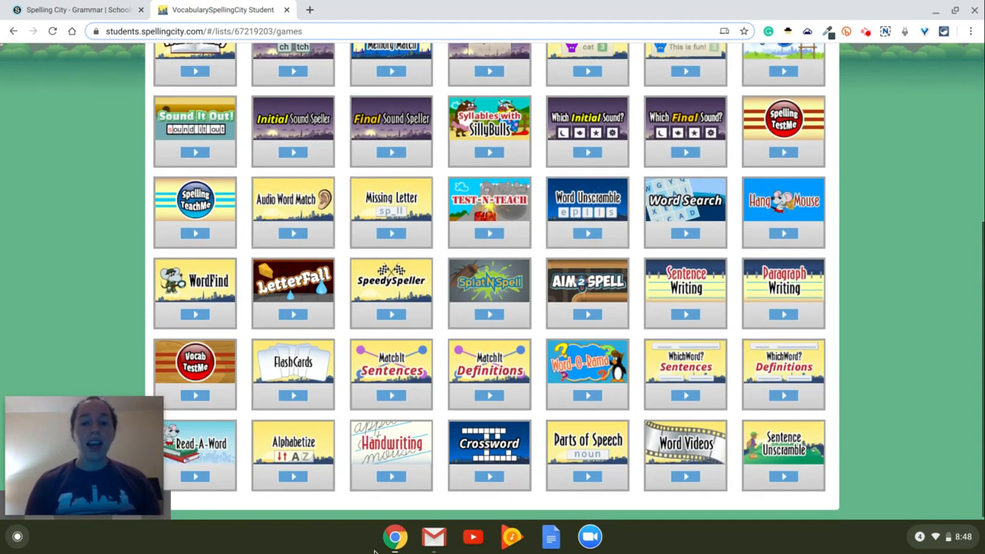
{"action": "mouse_move", "coordinate": [645, 336]}
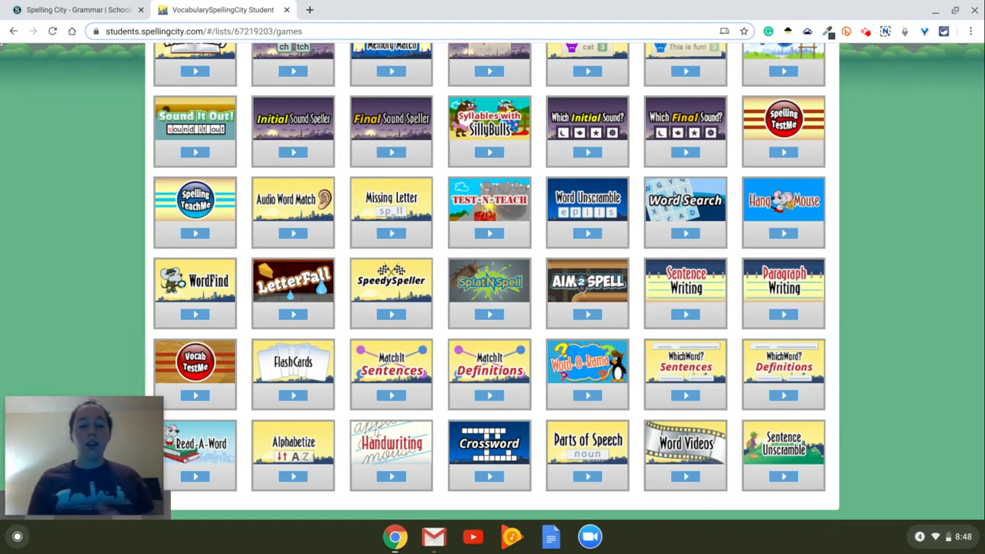
{"action": "scroll", "scroll_direction": "up", "scroll_amount": 3}
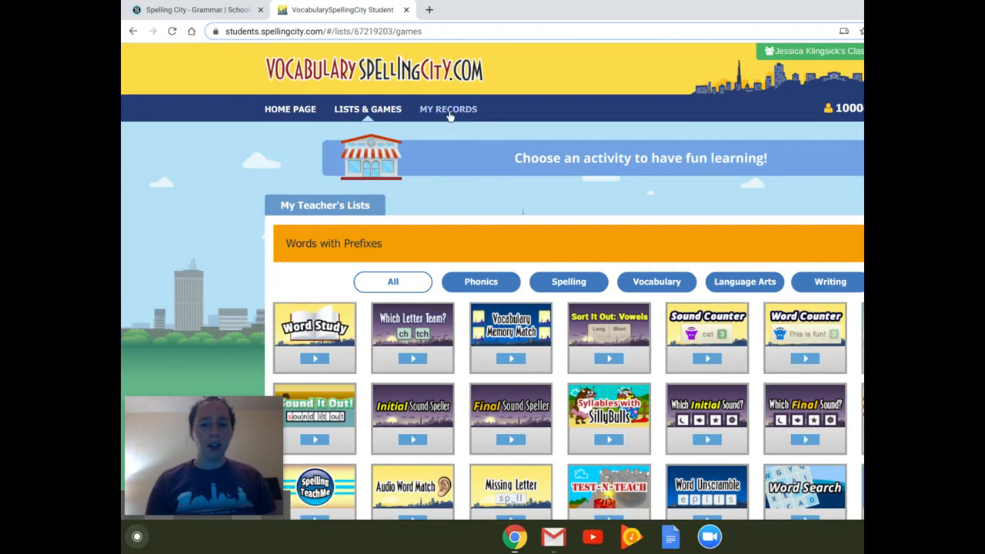
Check My Records' empty activity log, then switch to the Assignment View
{"action": "left_click", "coordinate": [446, 108]}
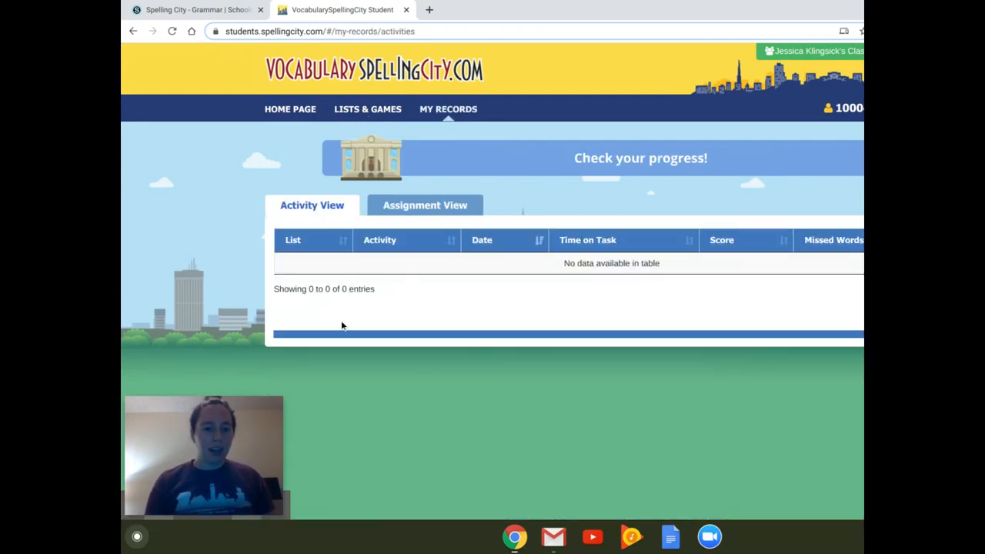
{"action": "left_click", "coordinate": [425, 205]}
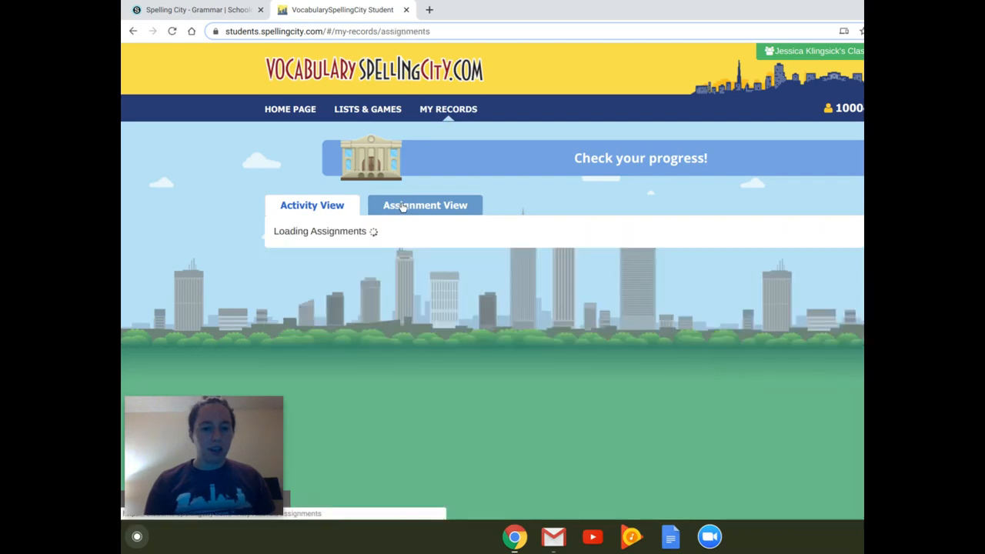
{"action": "left_click", "coordinate": [424, 205]}
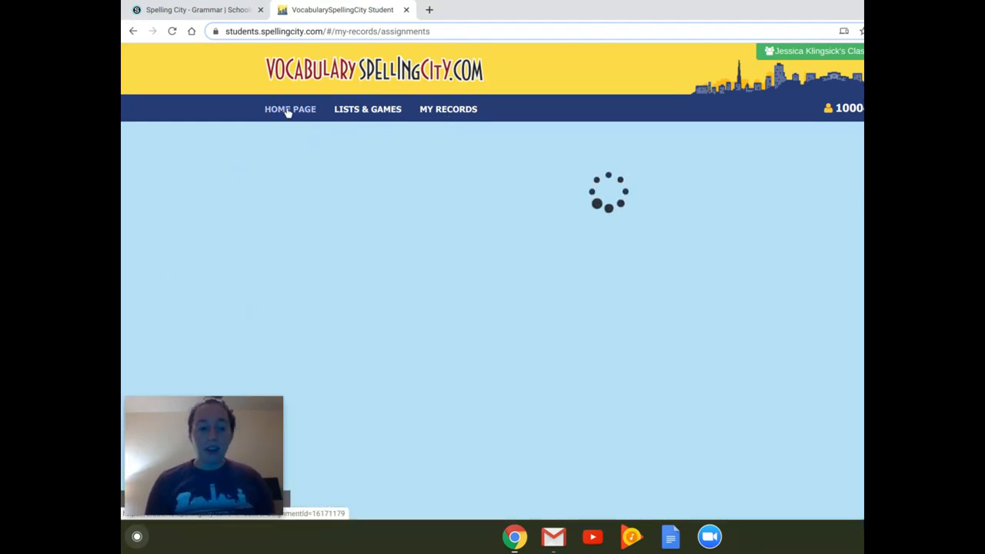
Return to the home page listing the Week of March 16th assignment at 0/5
{"action": "left_click", "coordinate": [290, 107]}
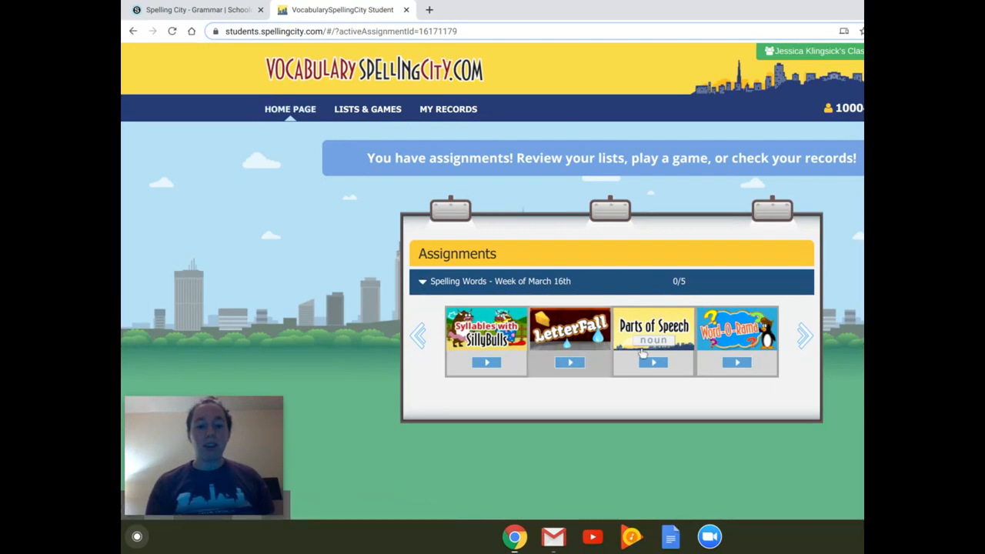
{"action": "mouse_move", "coordinate": [572, 400]}
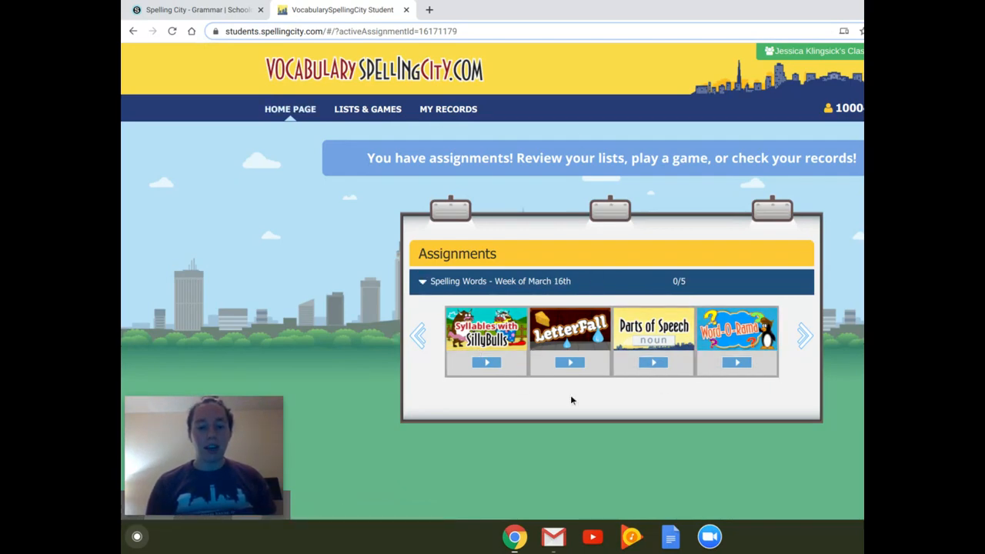
{"action": "mouse_move", "coordinate": [595, 392]}
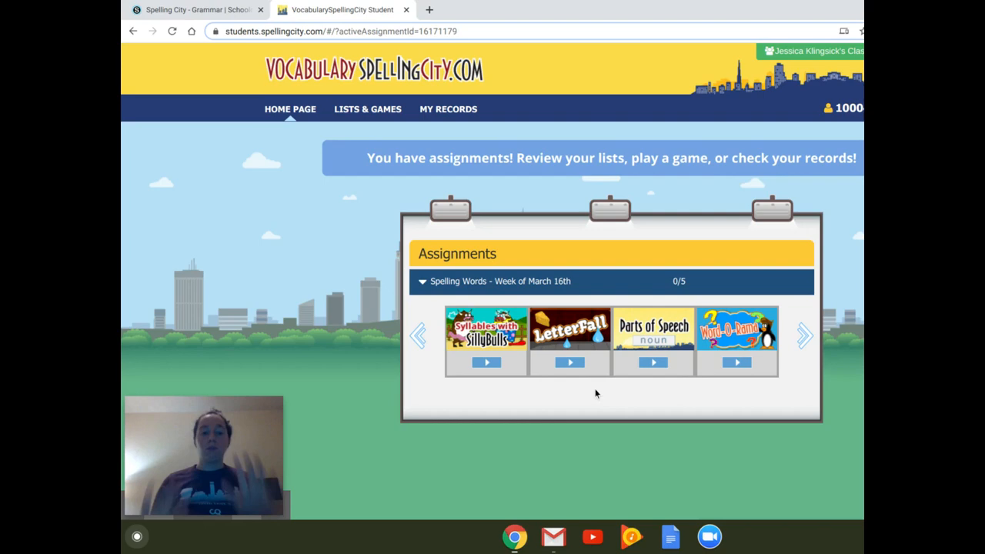